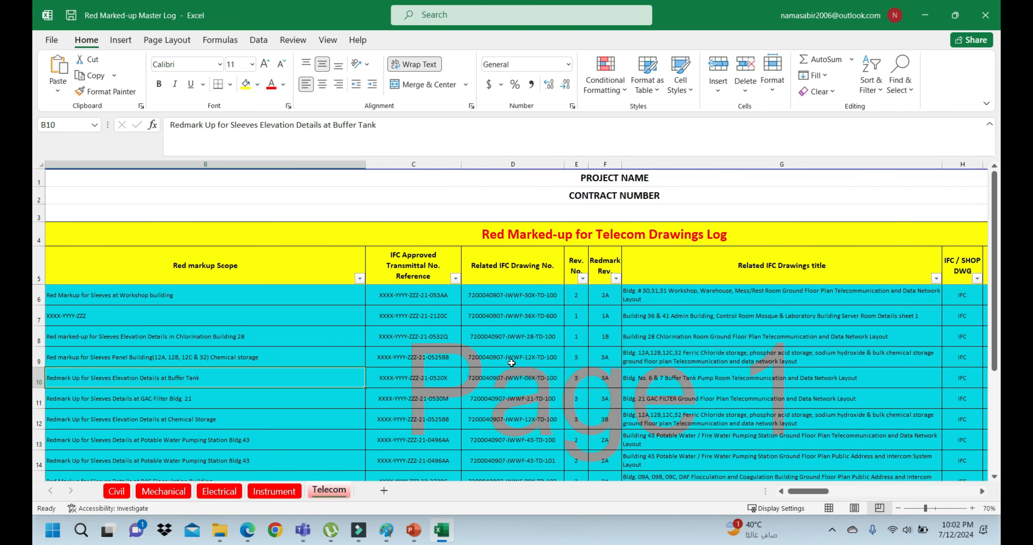
Step: Review the Telecom log's transmittal reference header, project name, contract number and title cells
{"action": "left_click", "coordinate": [183, 357]}
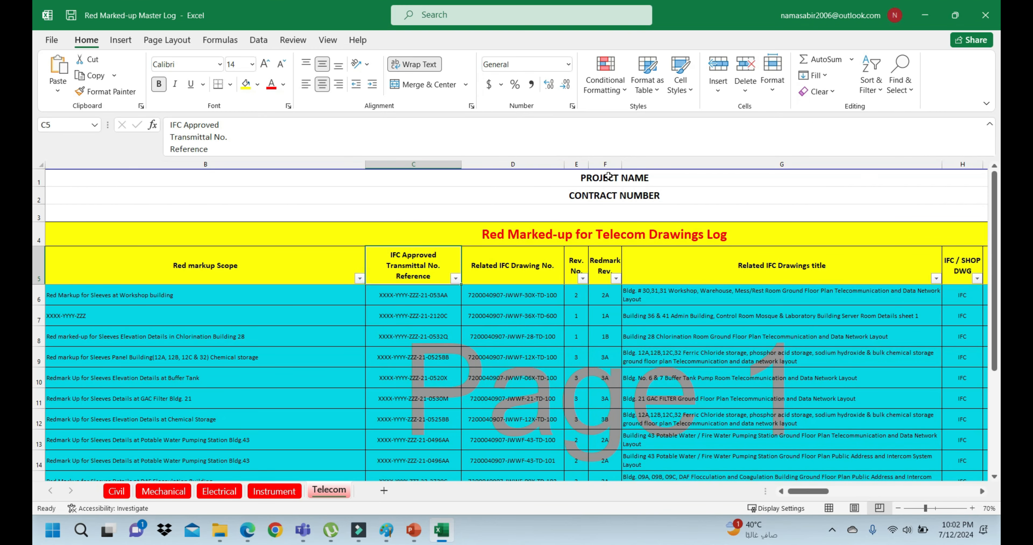
{"action": "left_click", "coordinate": [614, 177]}
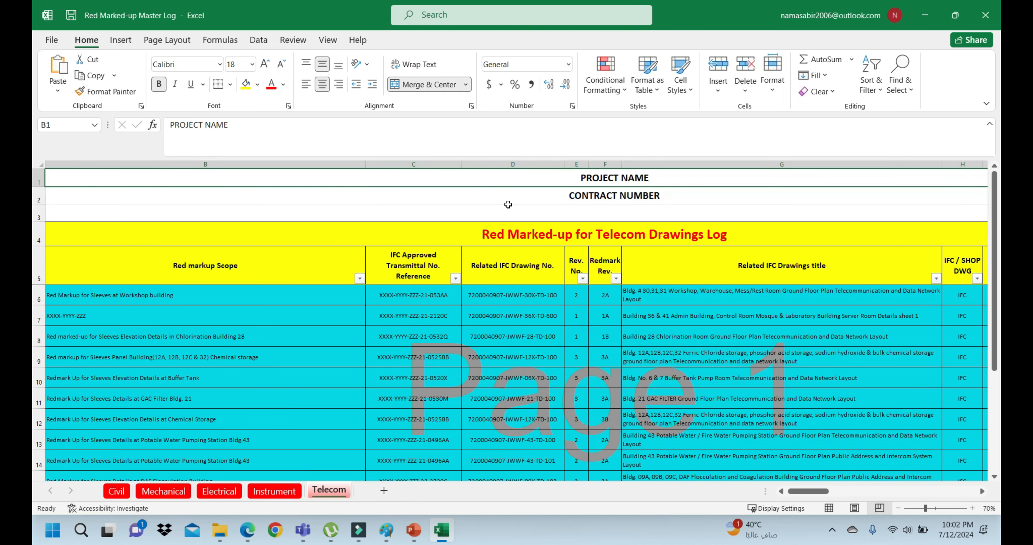
{"action": "left_click", "coordinate": [614, 195]}
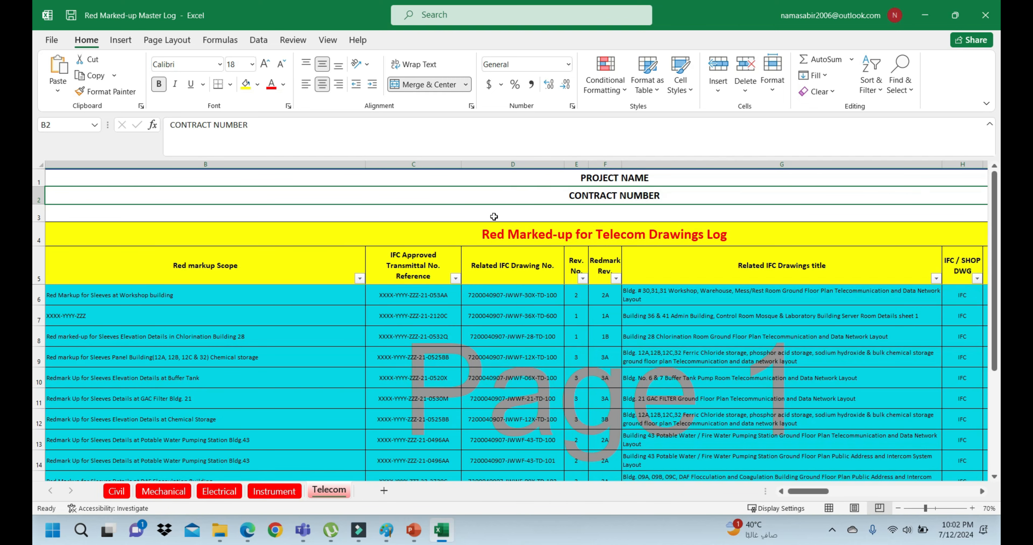
{"action": "left_click", "coordinate": [494, 216]}
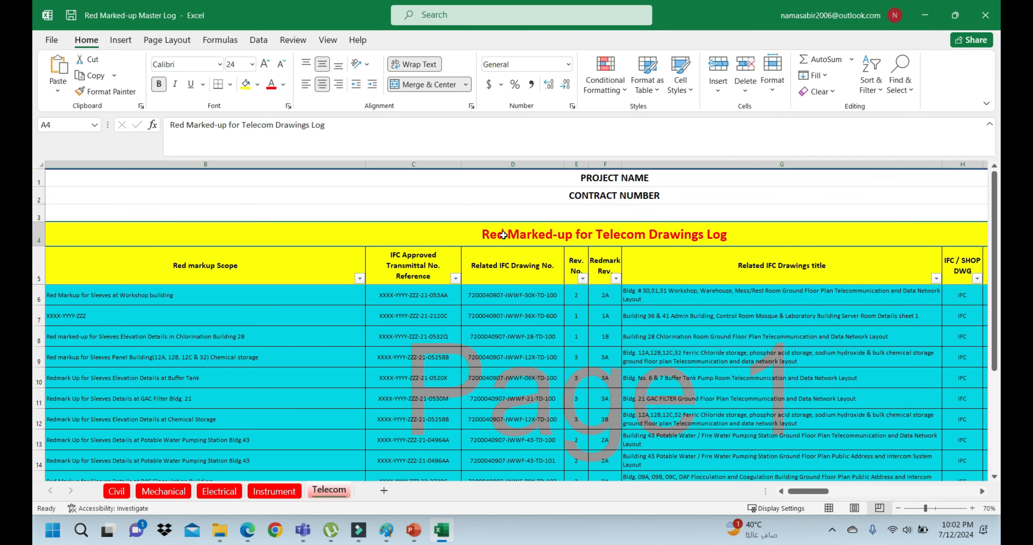
{"action": "mouse_move", "coordinate": [510, 289]}
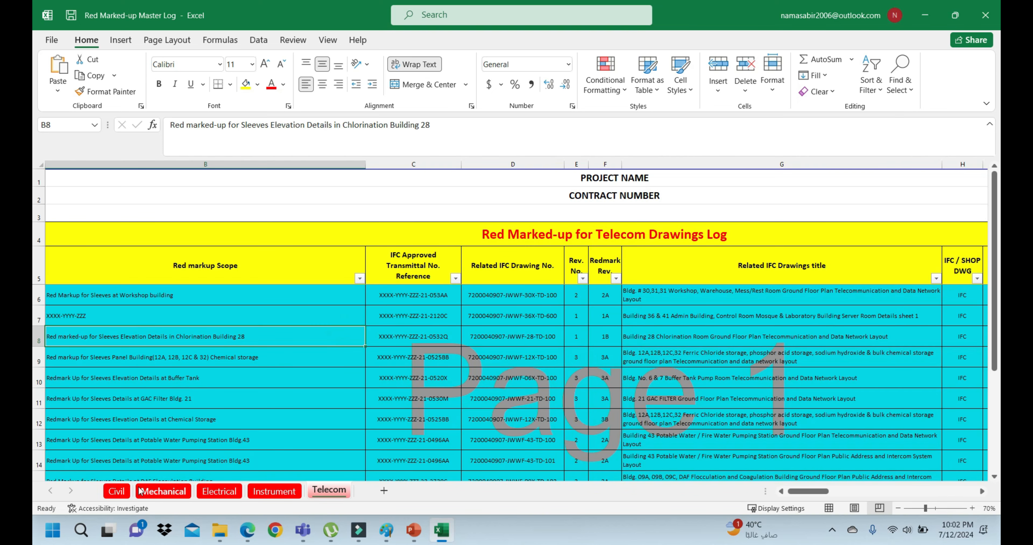
Step: Review the Civil log's markup scope, IFC drawing number and remarks columns, then entry 3's drawing number
{"action": "left_click", "coordinate": [116, 491]}
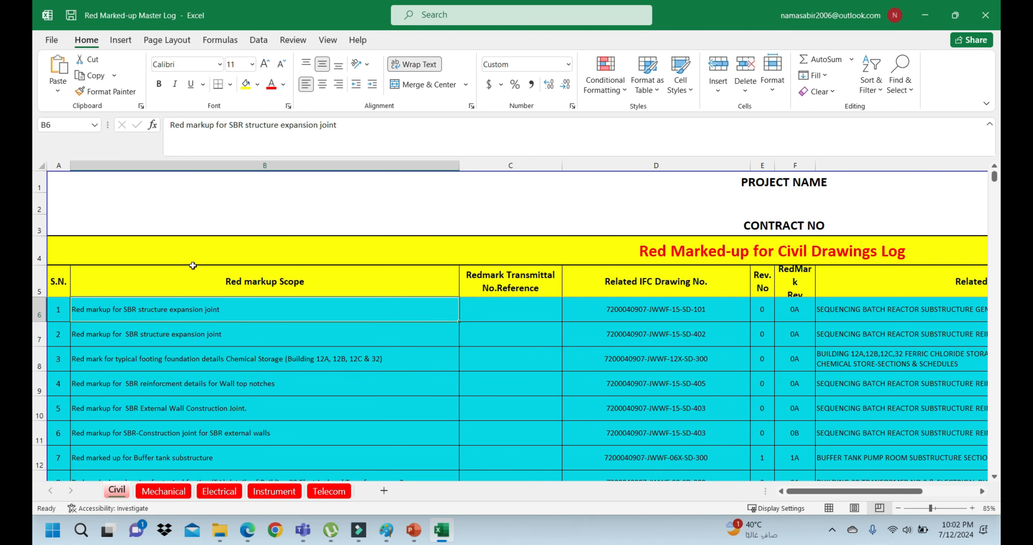
{"action": "left_click", "coordinate": [264, 282]}
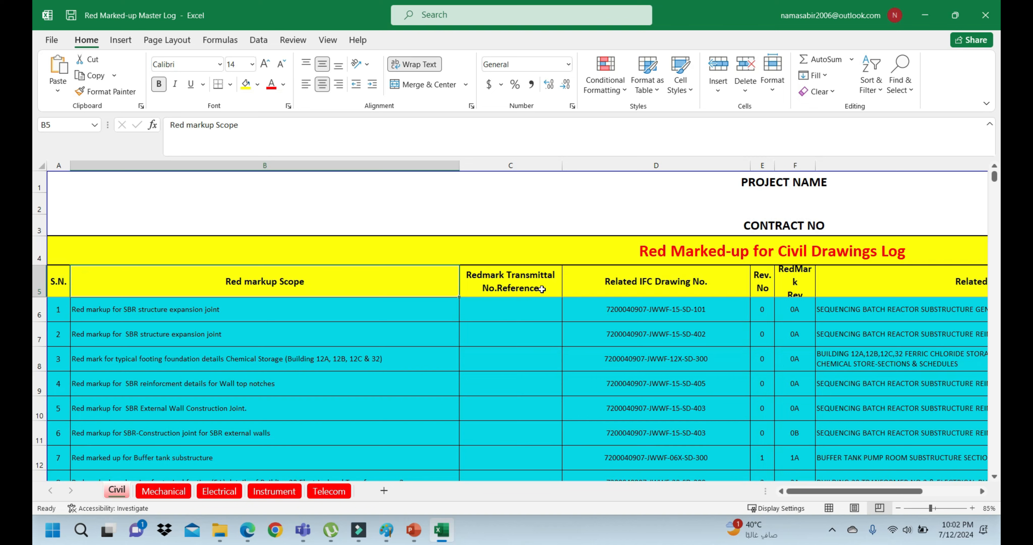
{"action": "left_click", "coordinate": [655, 334]}
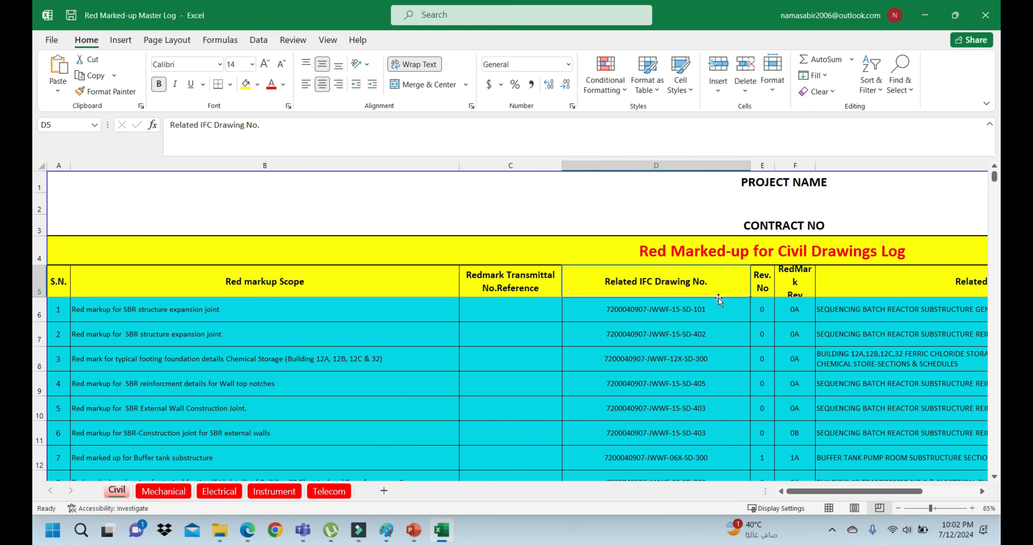
{"action": "left_click", "coordinate": [655, 334]}
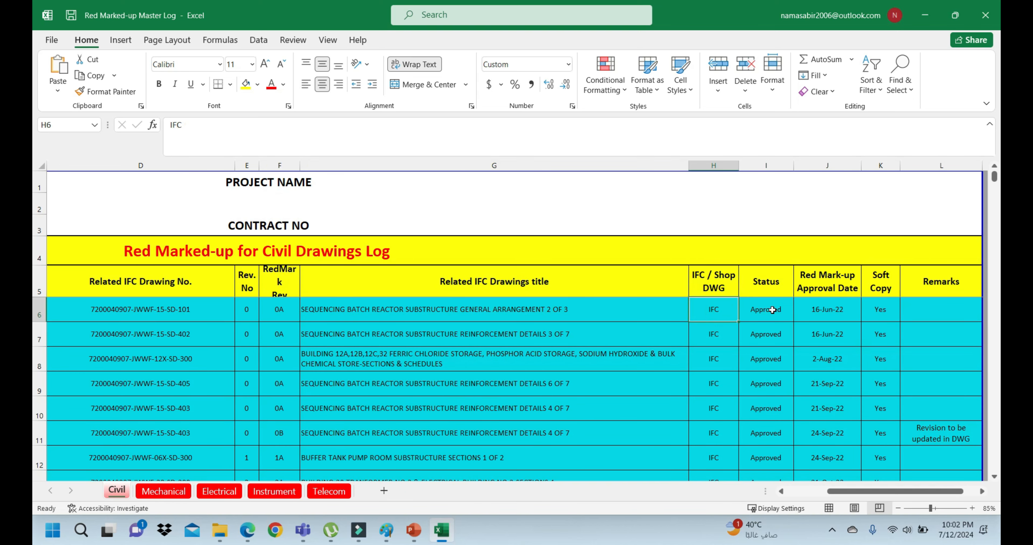
{"action": "left_click", "coordinate": [765, 310]}
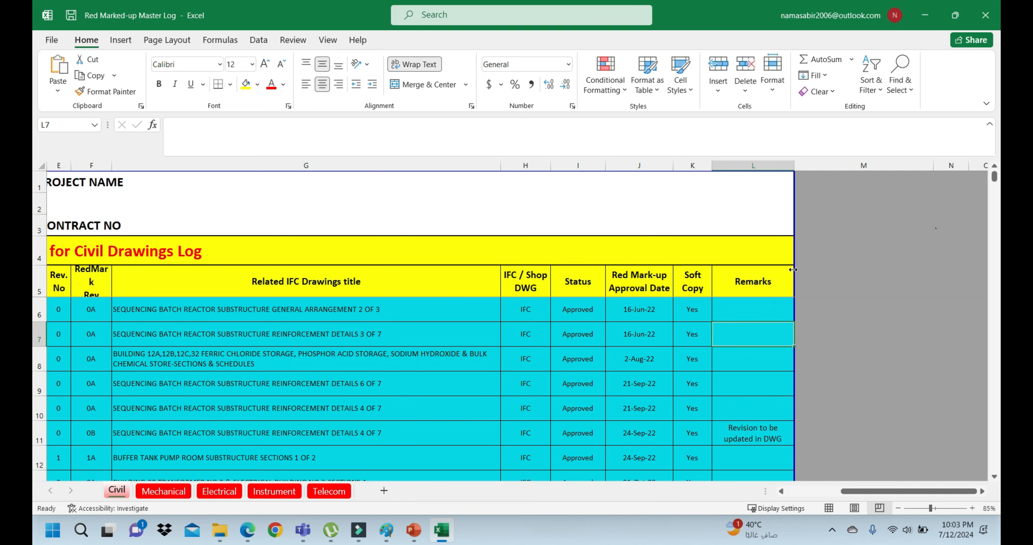
{"action": "mouse_move", "coordinate": [778, 450]}
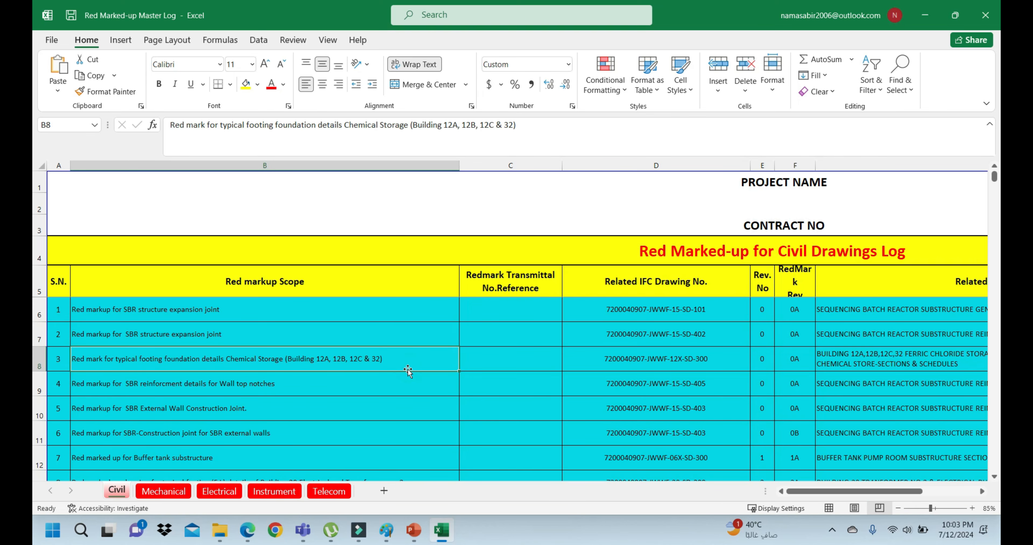
{"action": "left_click", "coordinate": [655, 359]}
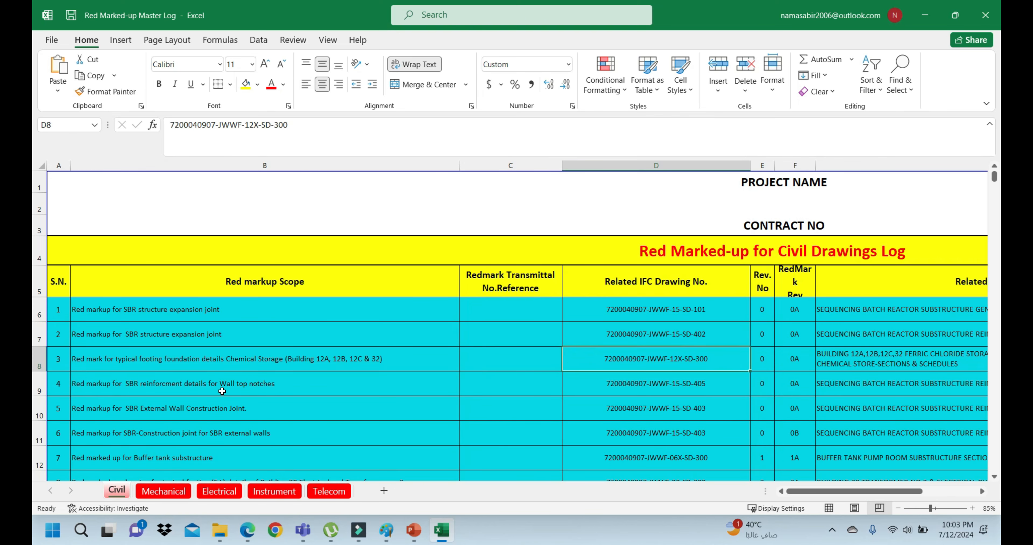
{"action": "mouse_move", "coordinate": [80, 487]}
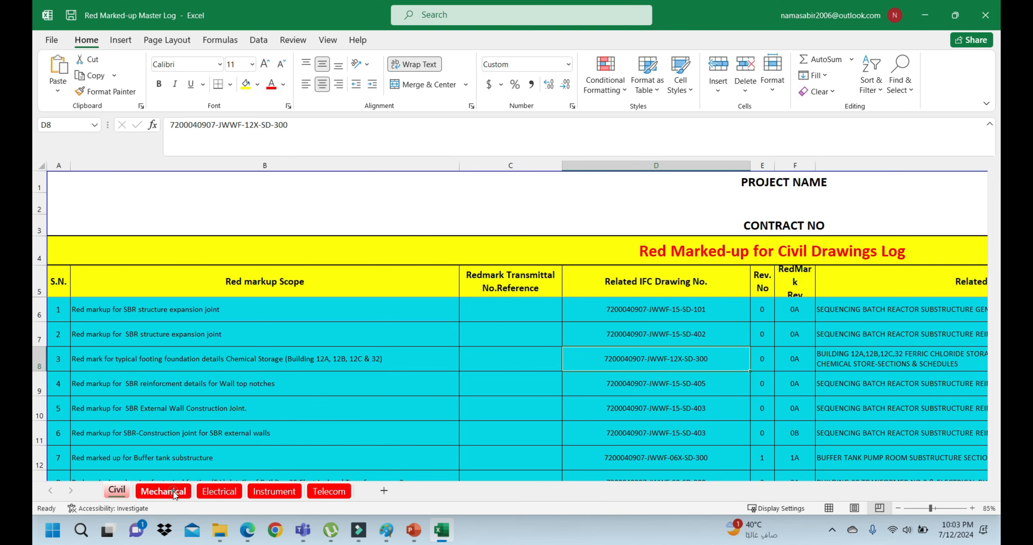
Step: Glance through the Electrical and Instrumentation logs and return to the Telecom log
{"action": "left_click", "coordinate": [219, 491]}
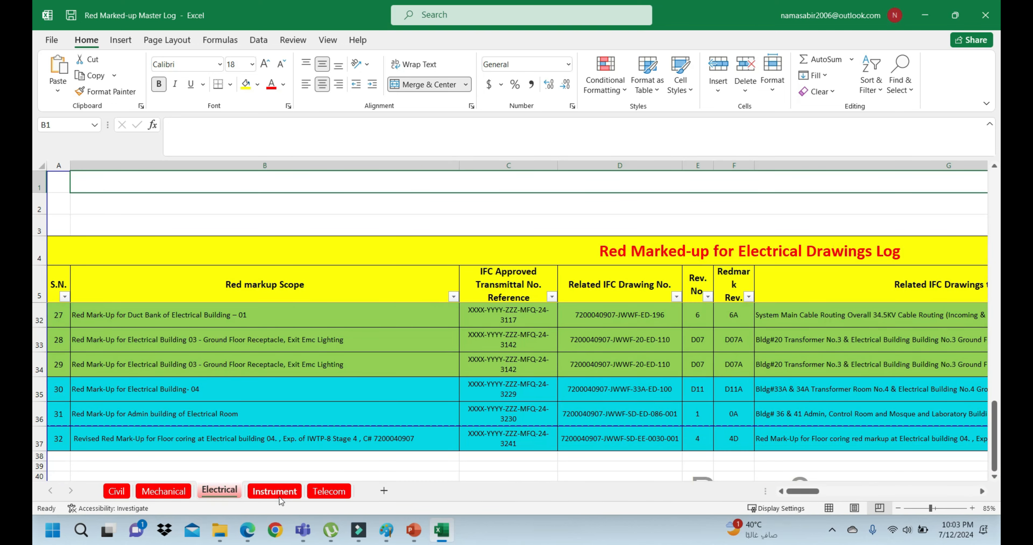
{"action": "left_click", "coordinate": [274, 491]}
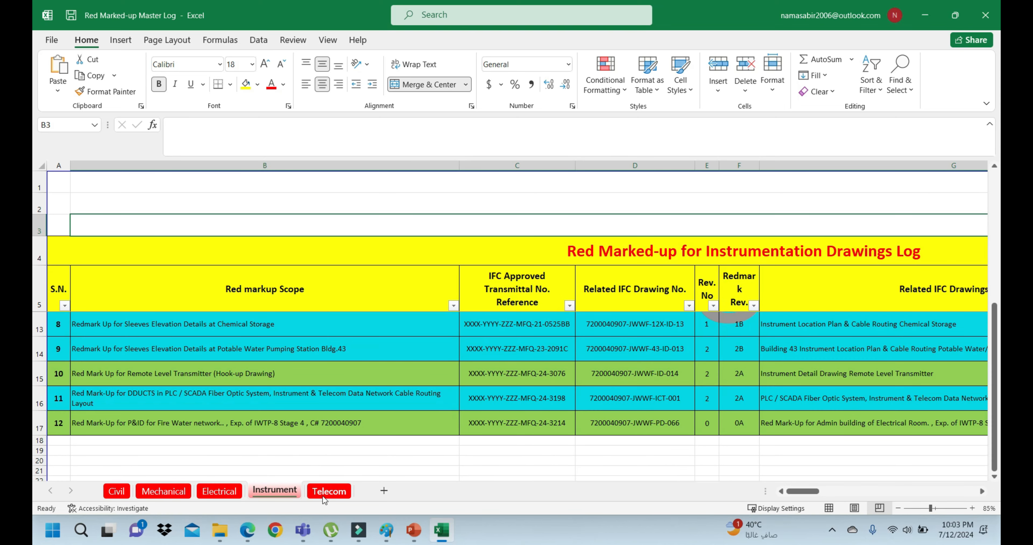
{"action": "left_click", "coordinate": [329, 491]}
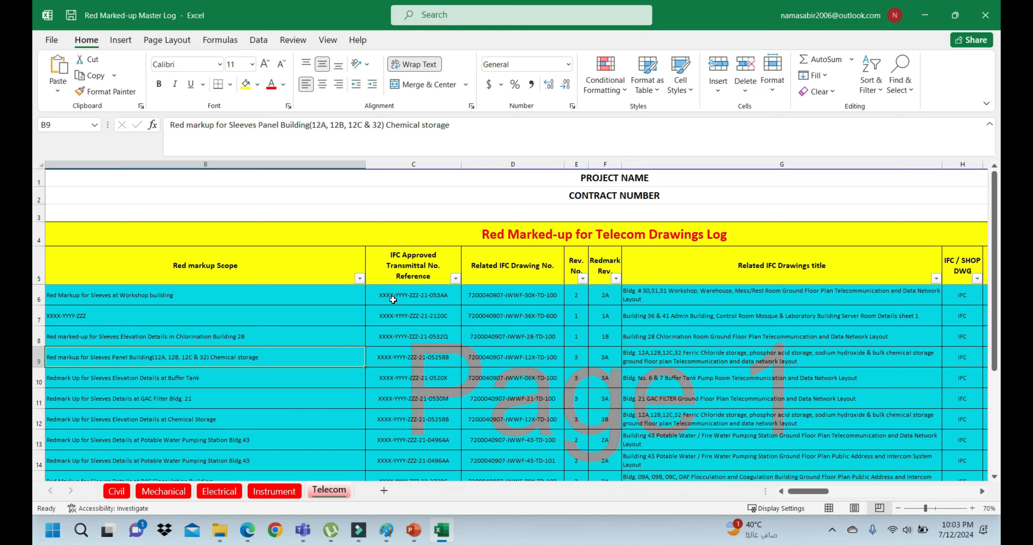
{"action": "mouse_move", "coordinate": [428, 301]}
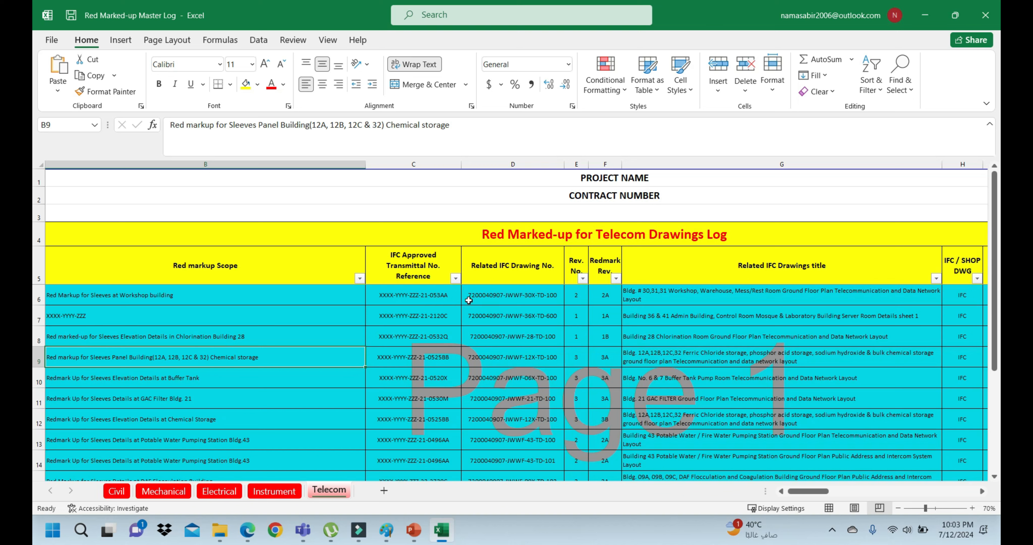
Step: Check row 7's transmittal reference and the Chlorination Building 28 scope, then view the final entries
{"action": "left_click", "coordinate": [412, 315]}
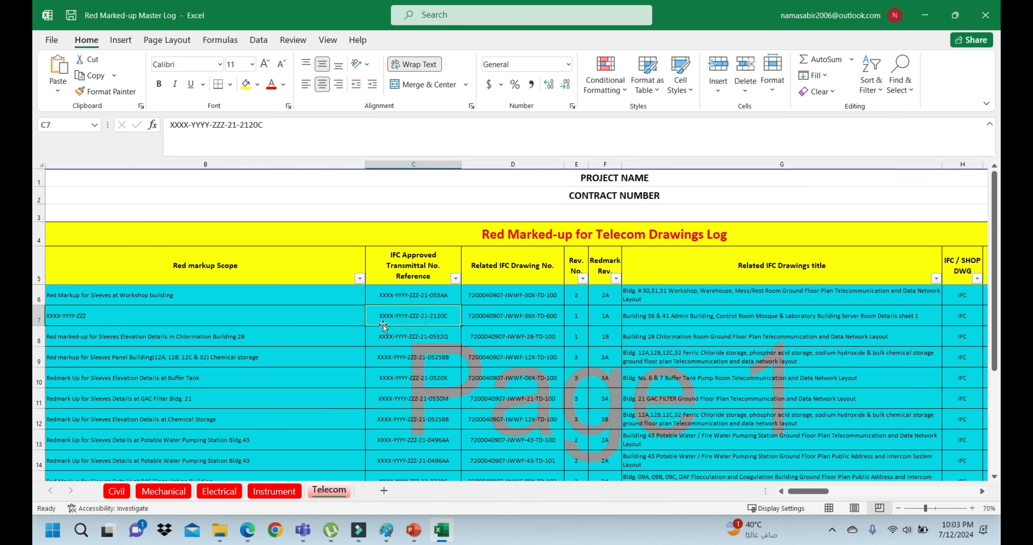
{"action": "left_click", "coordinate": [204, 314]}
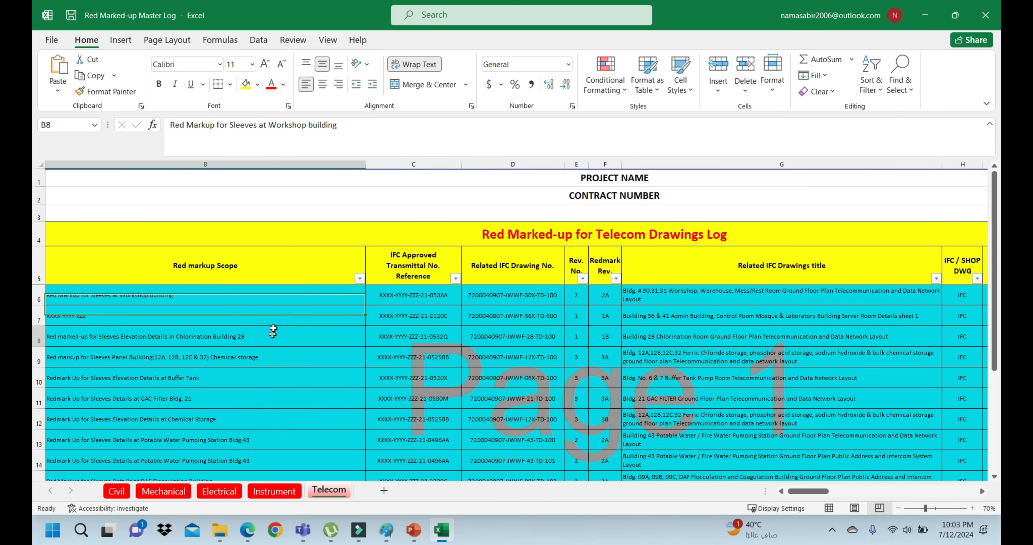
{"action": "scroll", "scroll_direction": "down", "scroll_amount": 3}
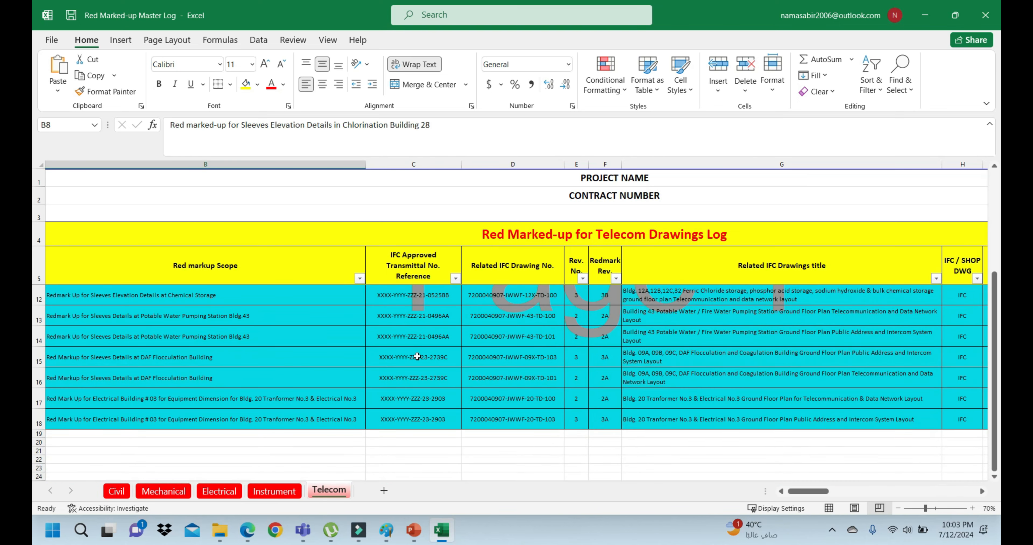
{"action": "mouse_move", "coordinate": [249, 355]}
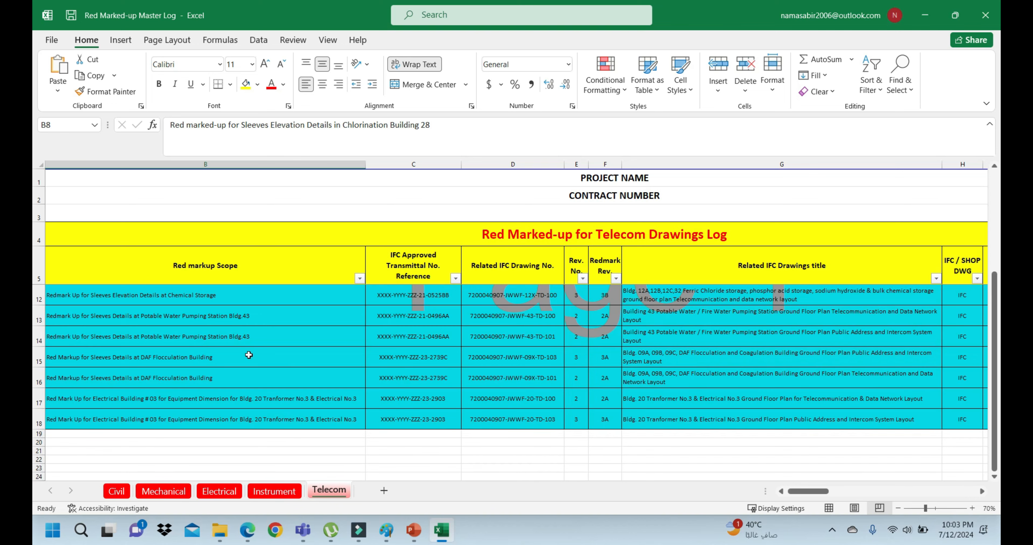
{"action": "left_click", "coordinate": [163, 491]}
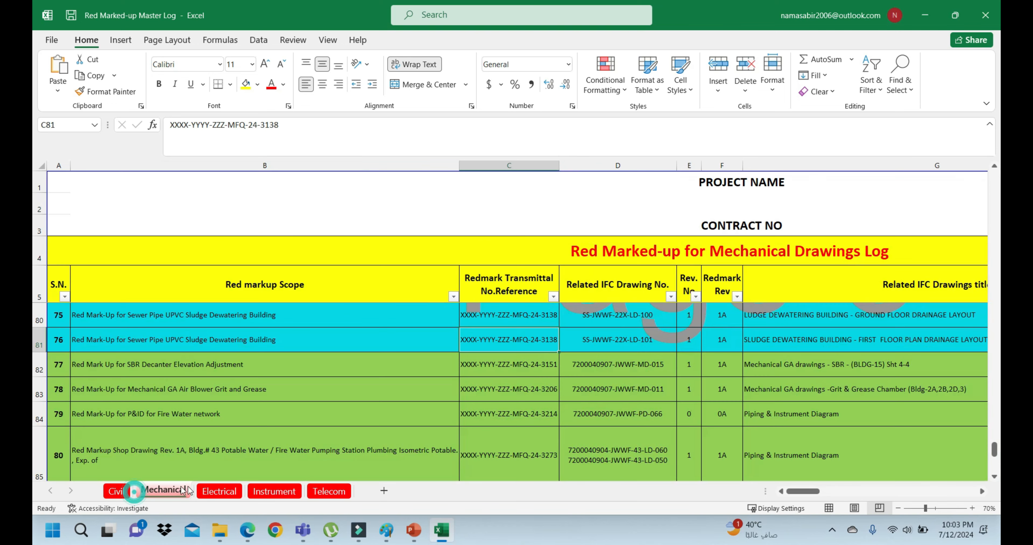
{"action": "left_click", "coordinate": [329, 491]}
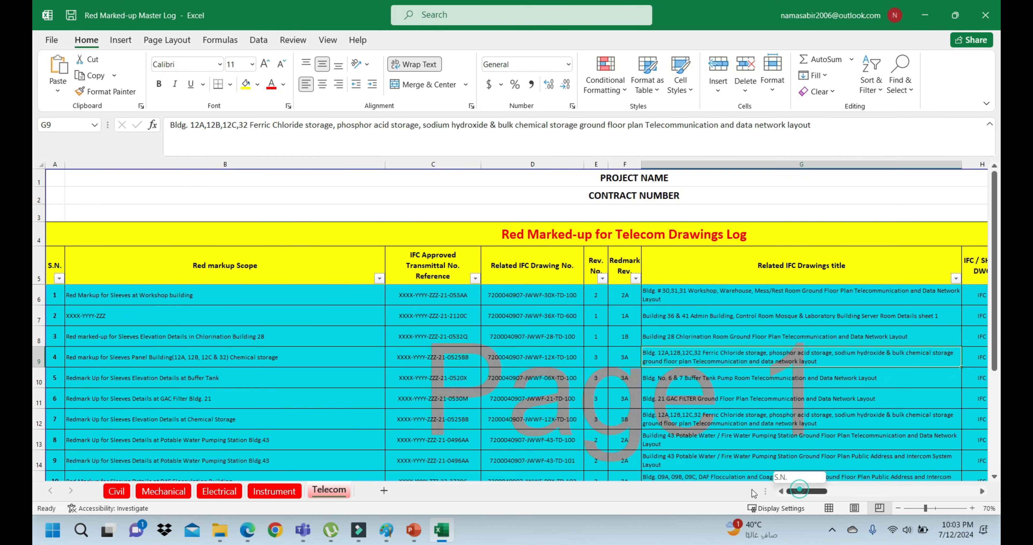
{"action": "left_click", "coordinate": [224, 316]}
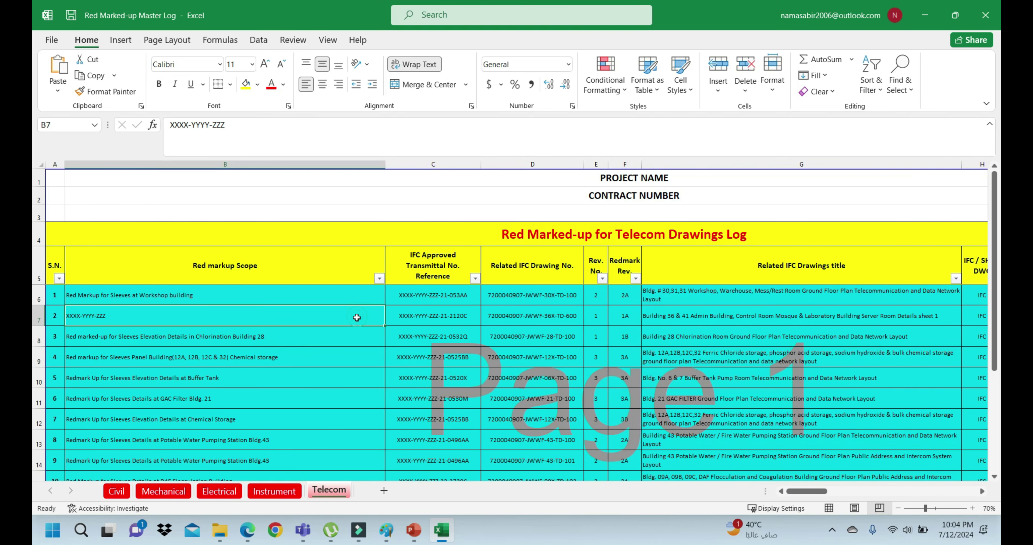
{"action": "left_click", "coordinate": [432, 357]}
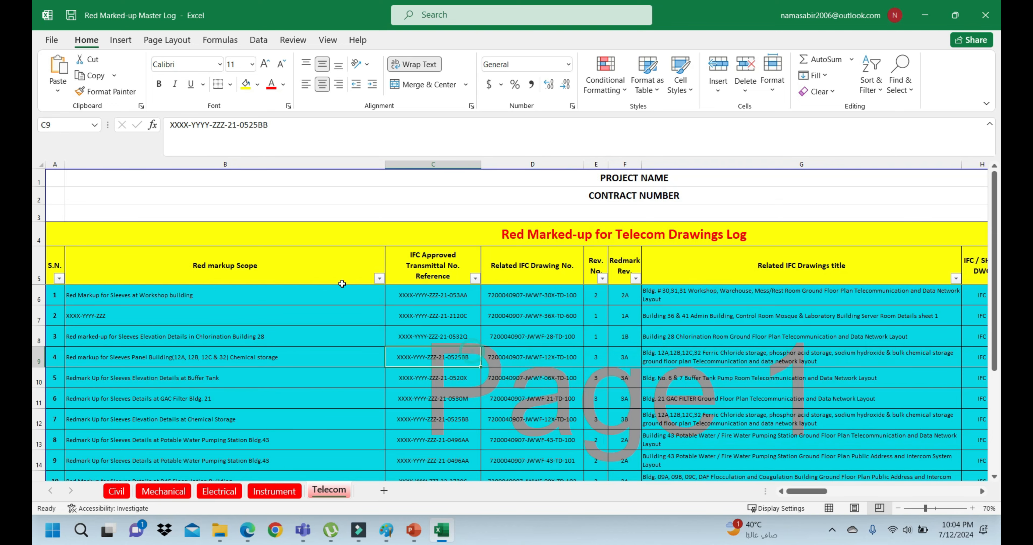
{"action": "mouse_move", "coordinate": [283, 419]}
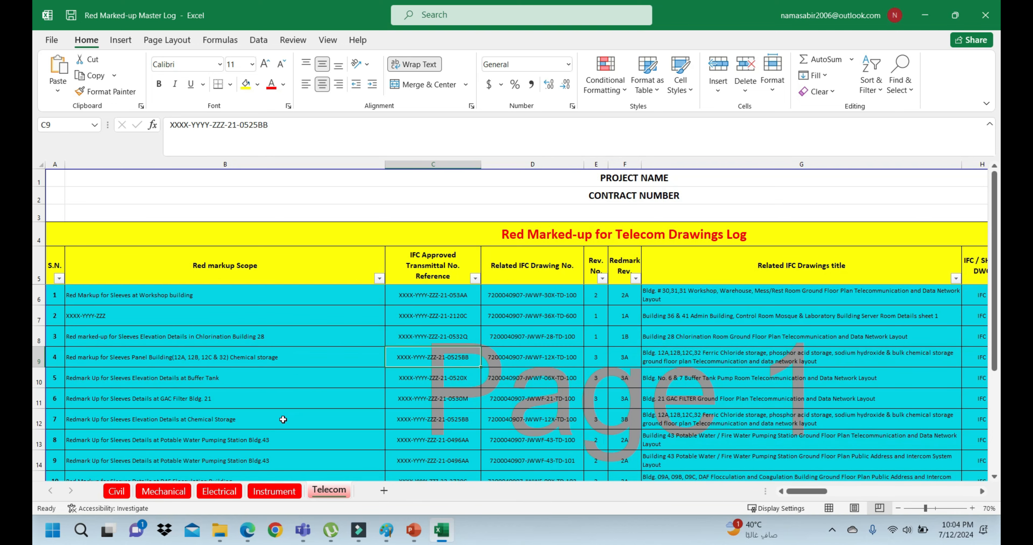
{"action": "left_click", "coordinate": [163, 491]}
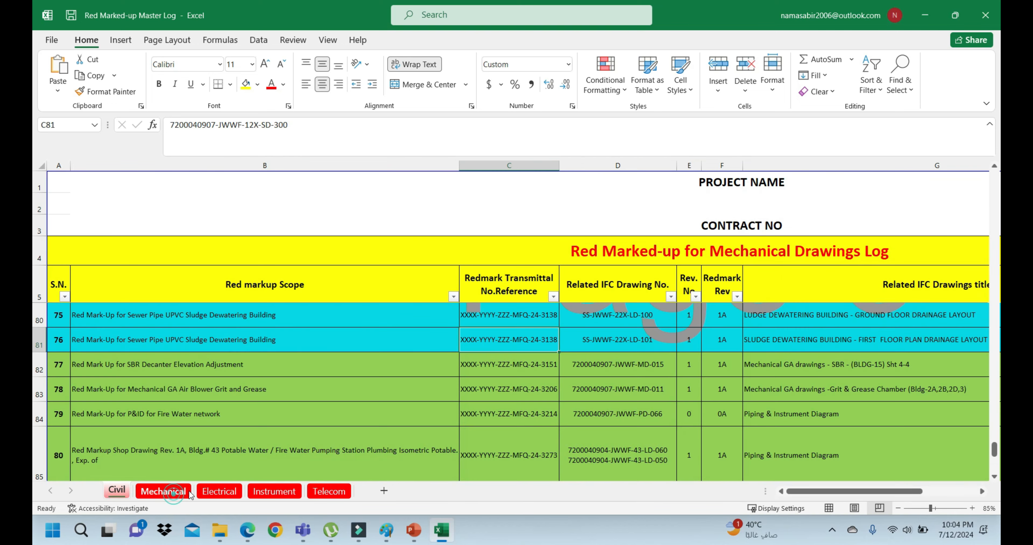
{"action": "left_click", "coordinate": [329, 491]}
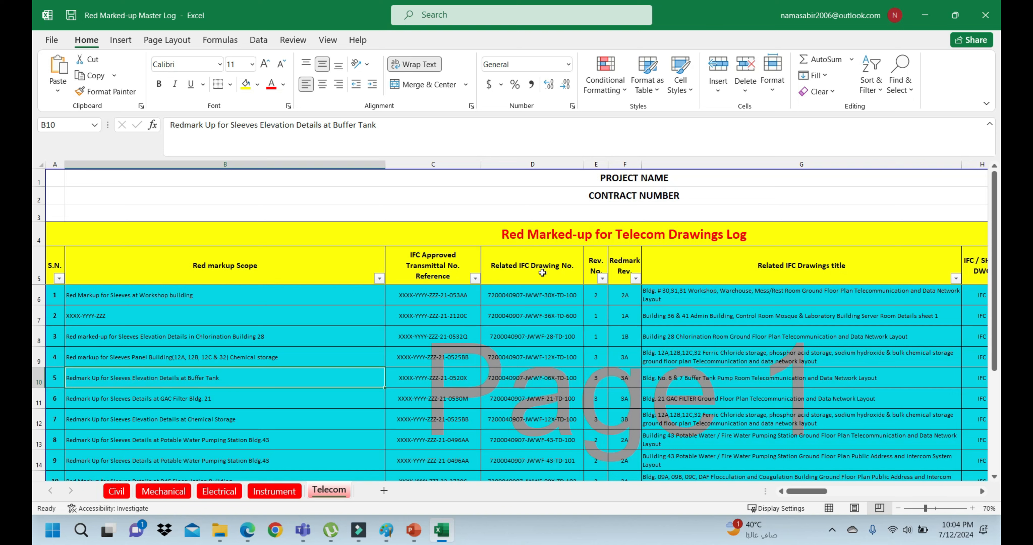
Step: Check the Telecom transmittal reference for serial 4 and the drawing number for serial 3
{"action": "left_click", "coordinate": [194, 337]}
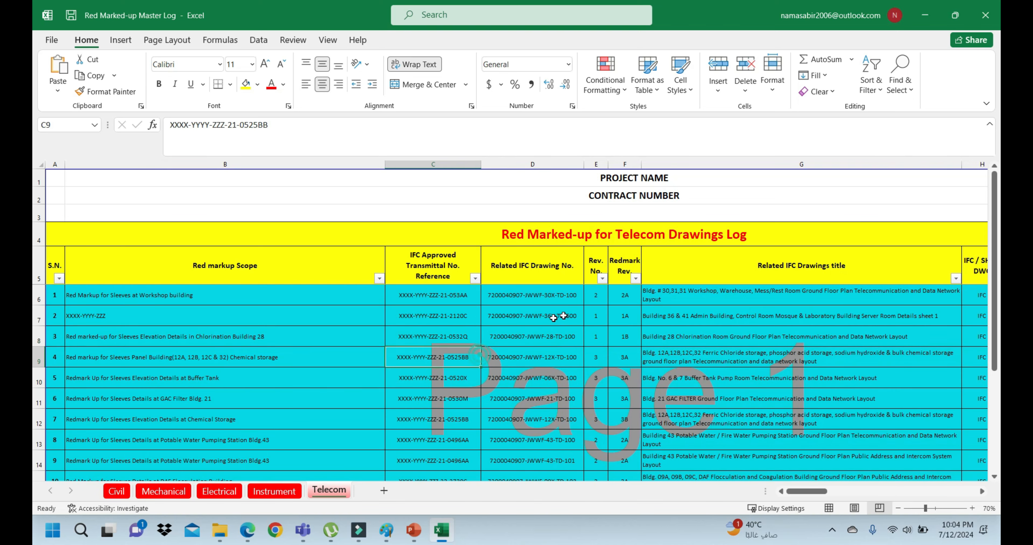
{"action": "left_click", "coordinate": [532, 336]}
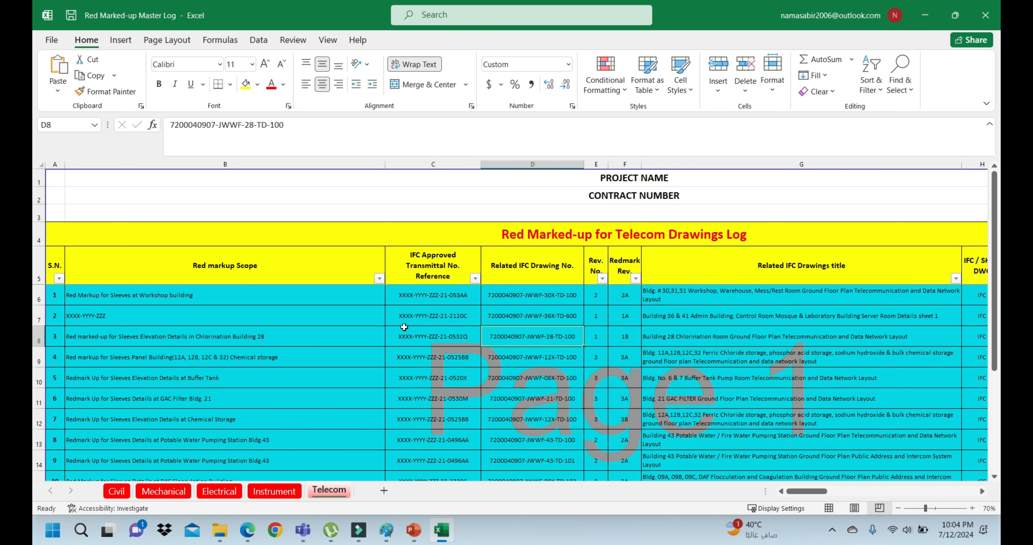
{"action": "mouse_move", "coordinate": [404, 344]}
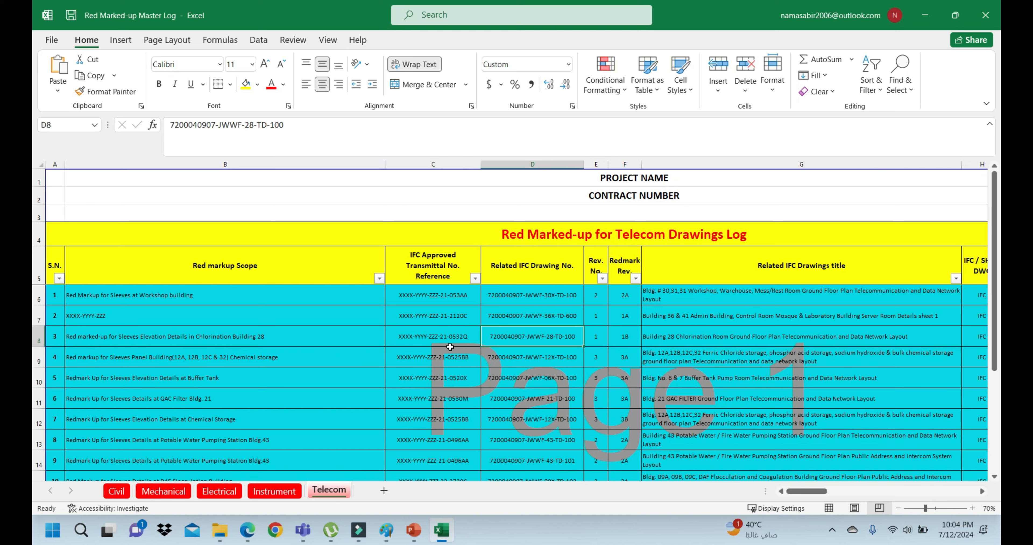
{"action": "mouse_move", "coordinate": [363, 351]}
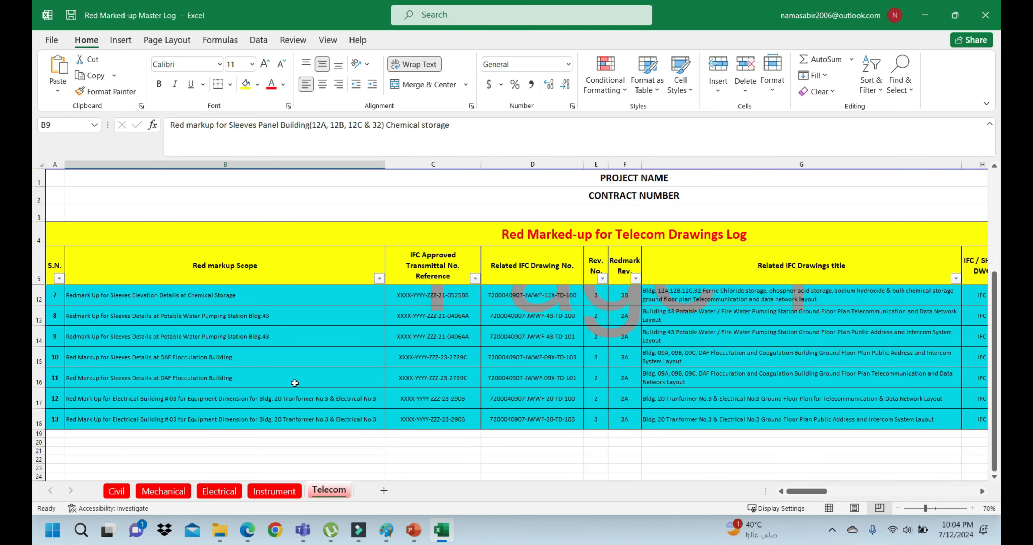
Step: Bring up the Electrical log and inspect the Buffer Tank pump room drawing title
{"action": "left_click", "coordinate": [219, 491]}
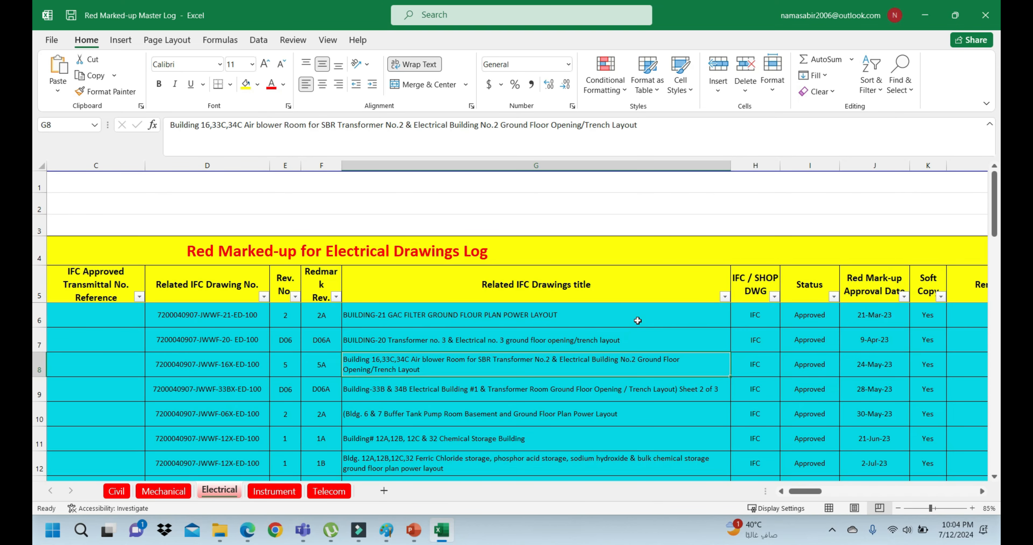
{"action": "left_click", "coordinate": [529, 414]}
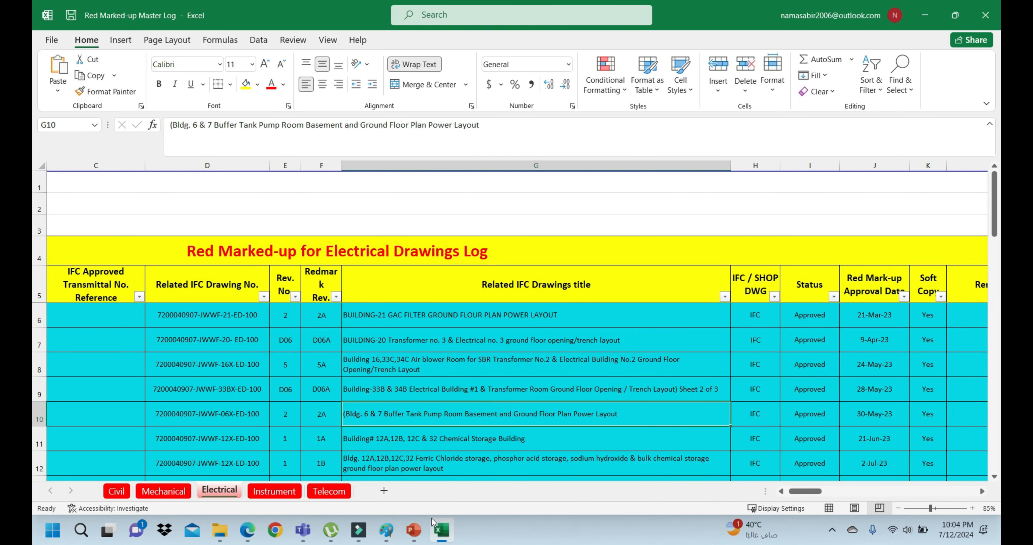